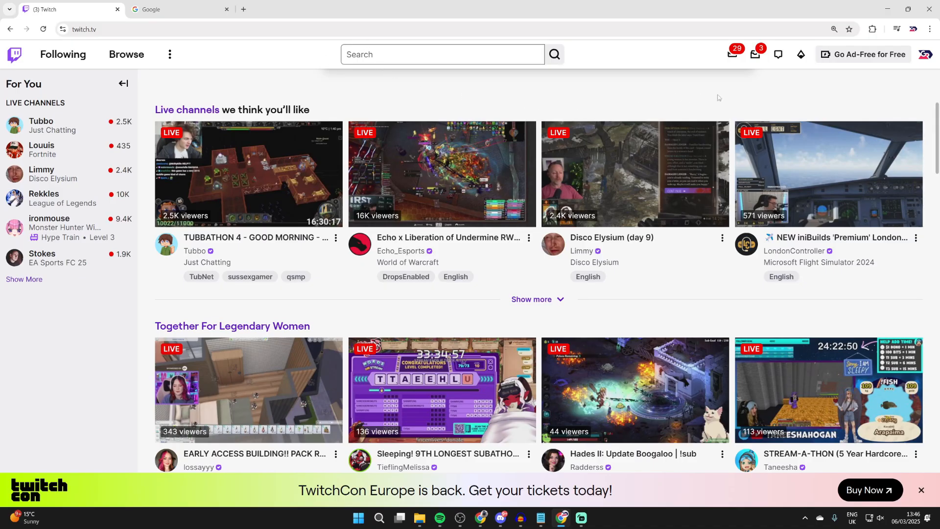
mouse_move(891, 72)
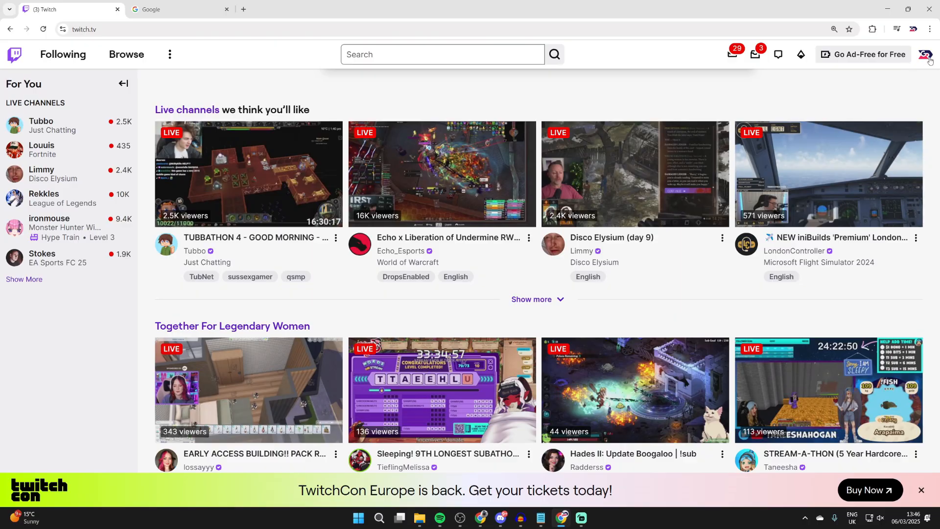
Go from the profile avatar to the Creator Dashboard's Stream Manager page.
left_click(926, 54)
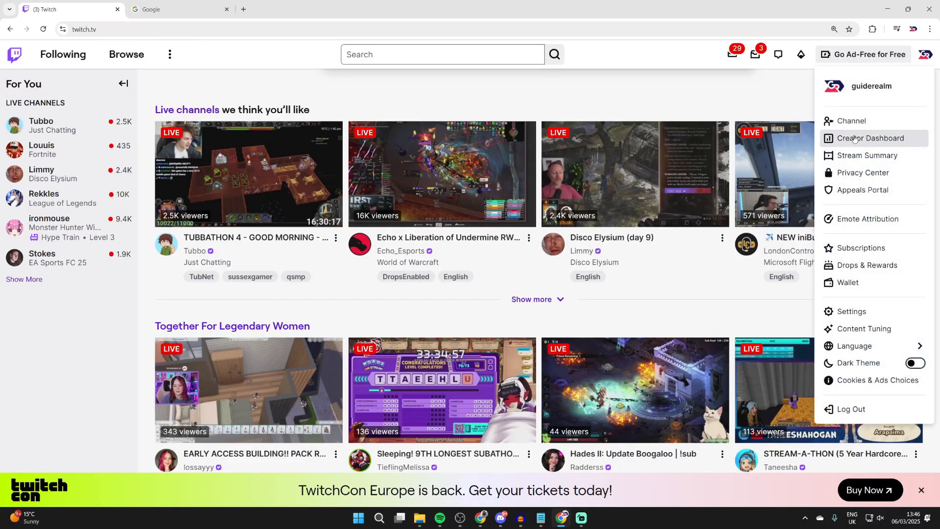
left_click(871, 138)
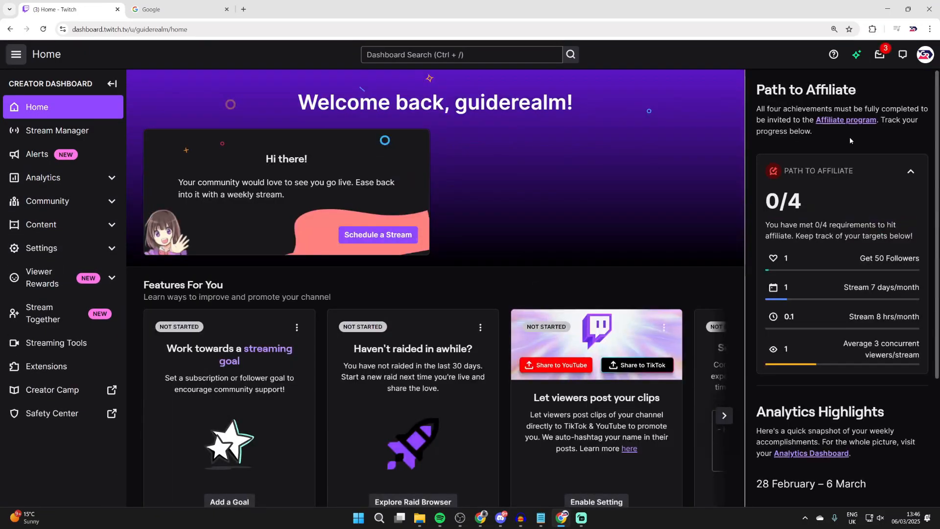
left_click(56, 130)
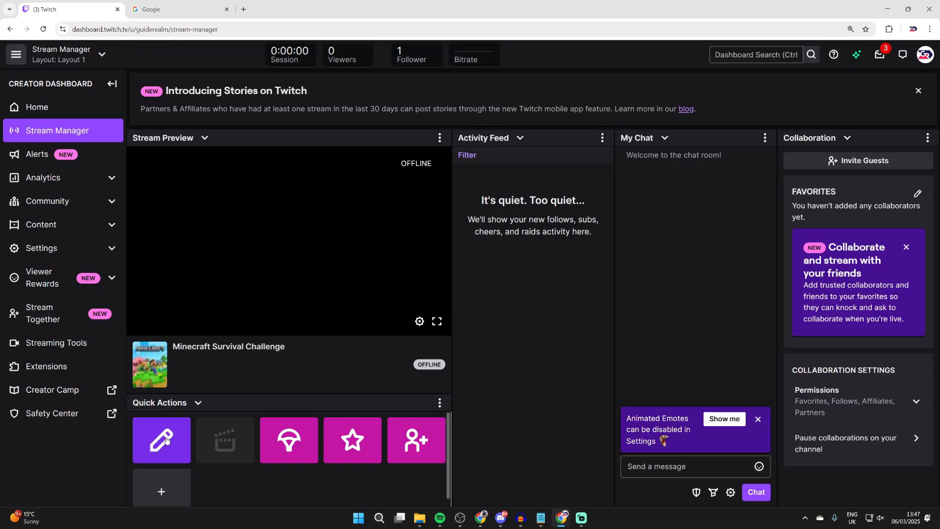
Save the stream info with title 'Minecraft Survival Challenge' and the Minecraft category.
left_click(161, 439)
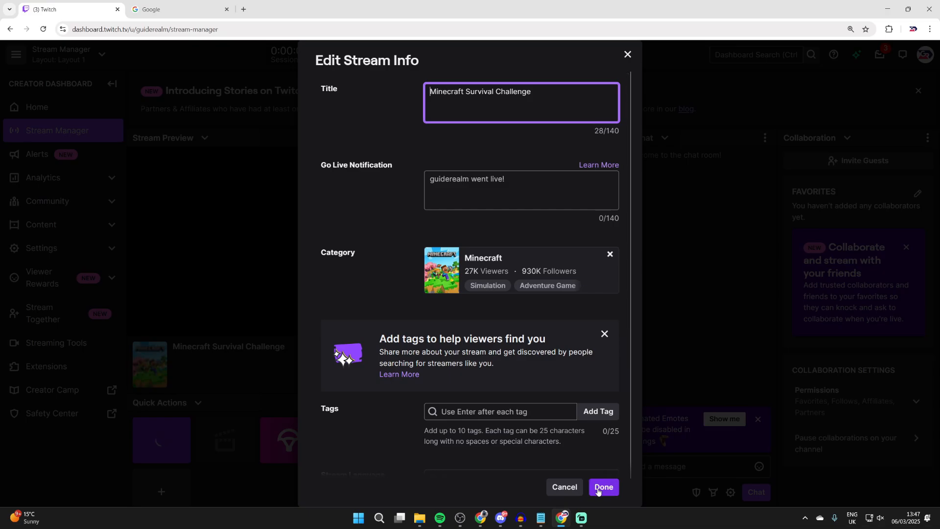
left_click(603, 486)
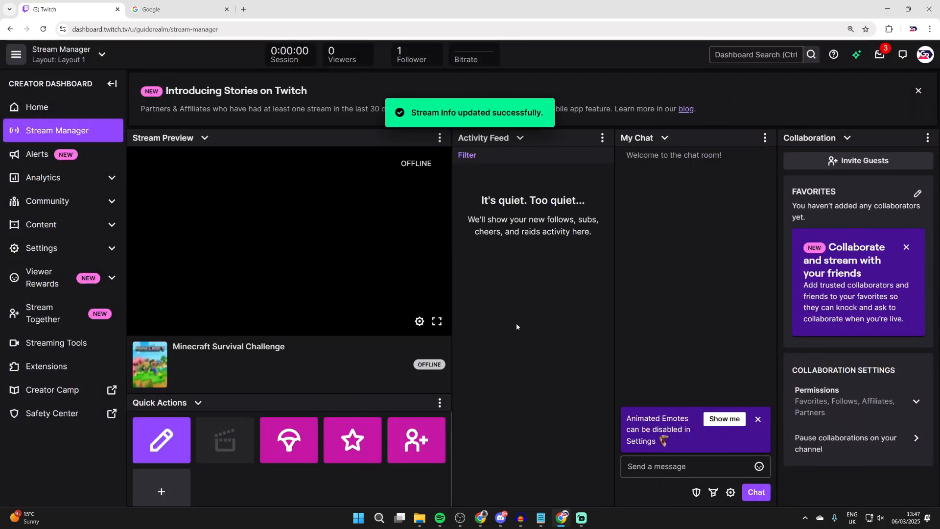
Search Google for 'obs' and go to the official OBS site at obsproject.com.
left_click(174, 9)
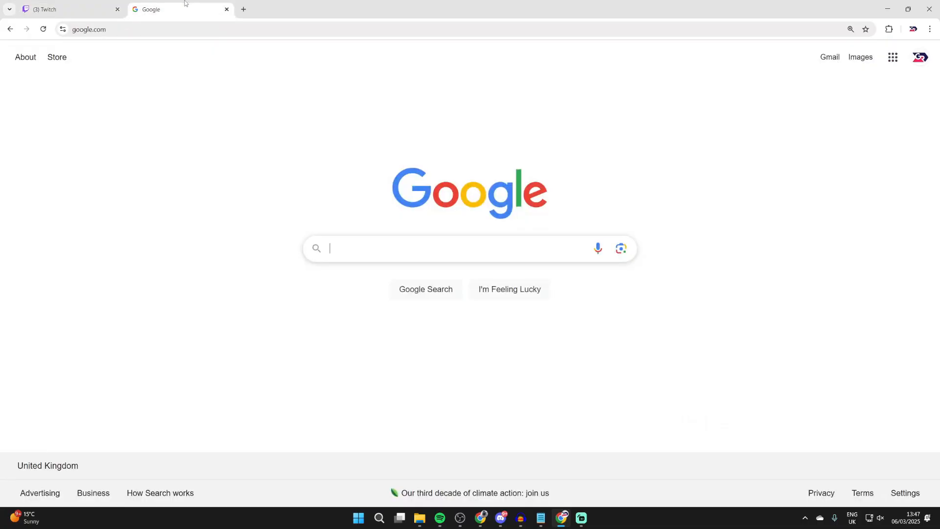
type("obs")
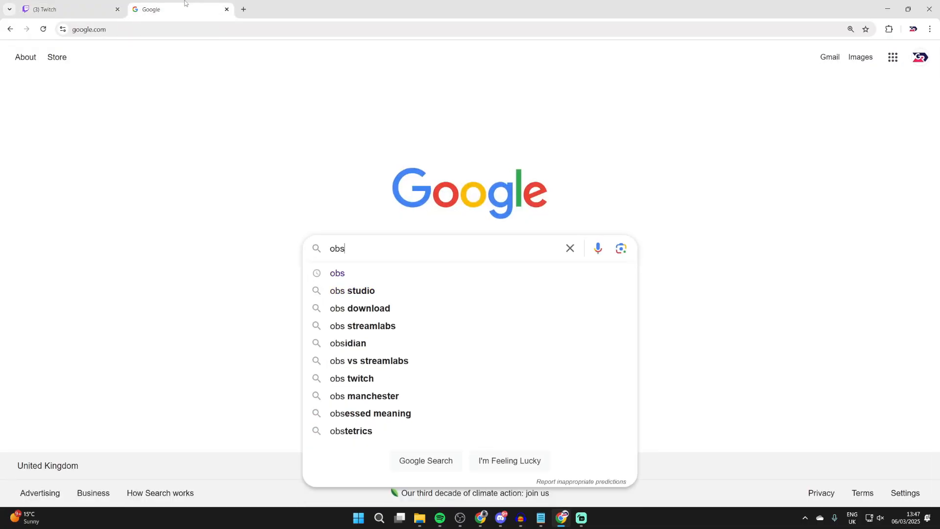
key("Return")
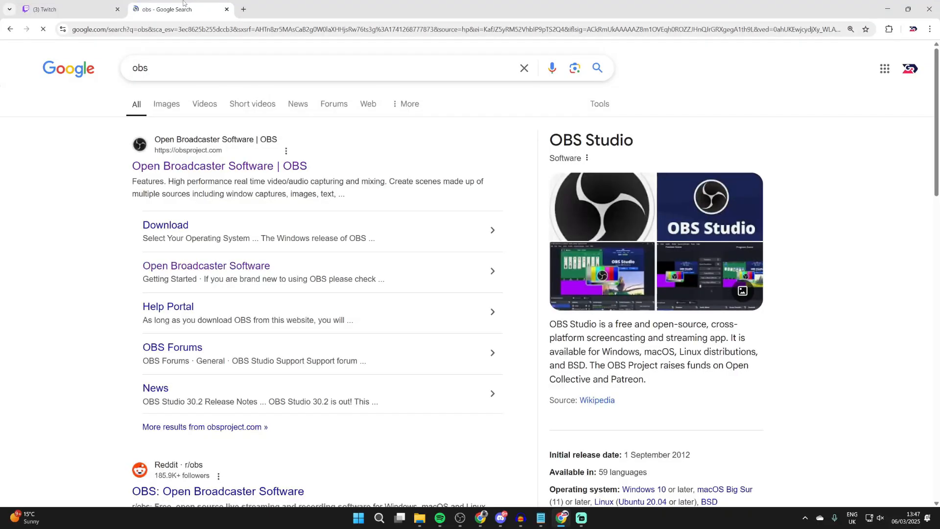
left_click(218, 166)
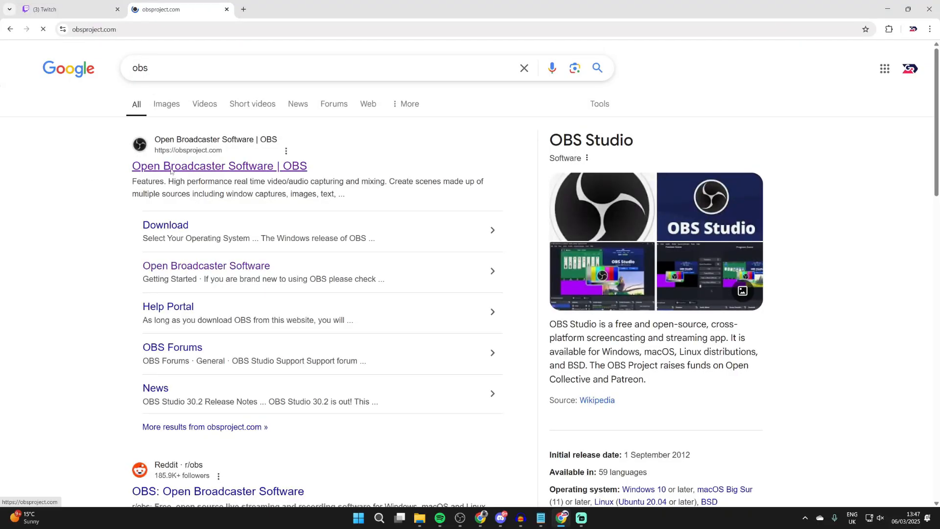
left_click(219, 166)
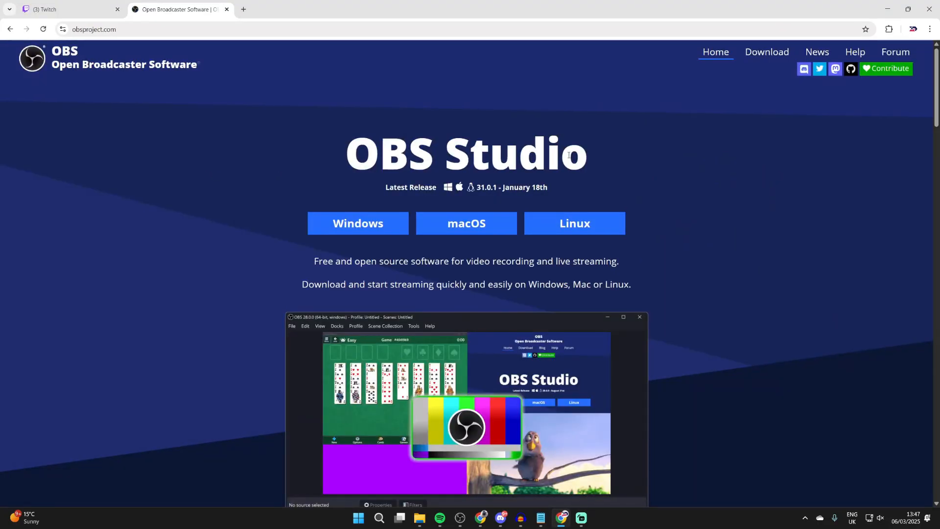
mouse_move(358, 227)
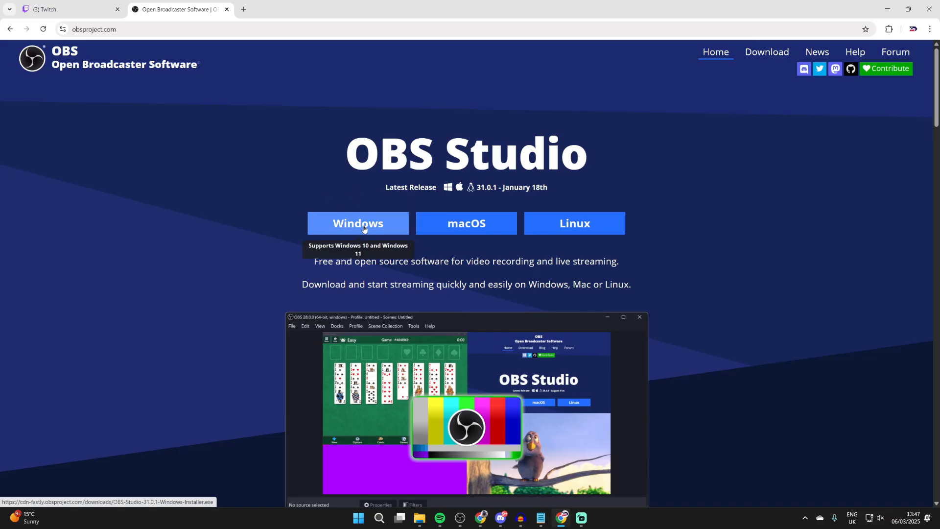
mouse_move(436, 270)
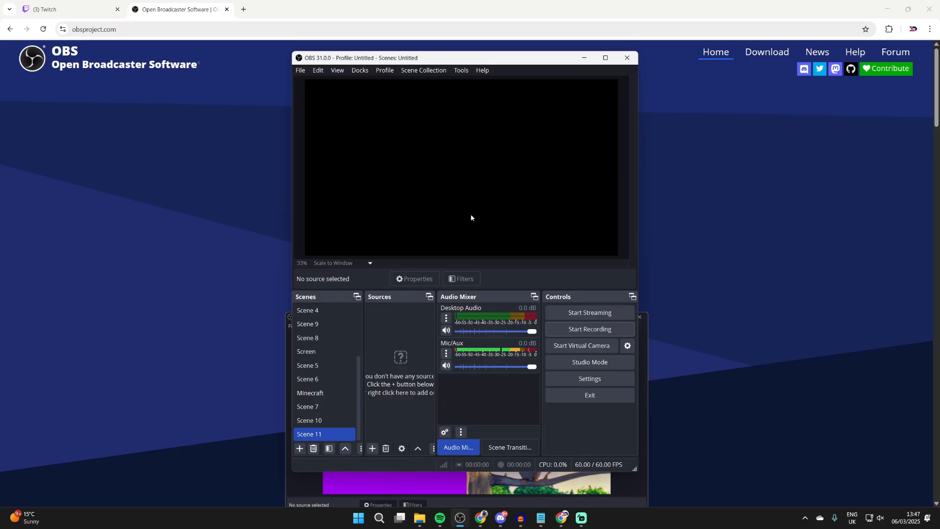
mouse_move(457, 179)
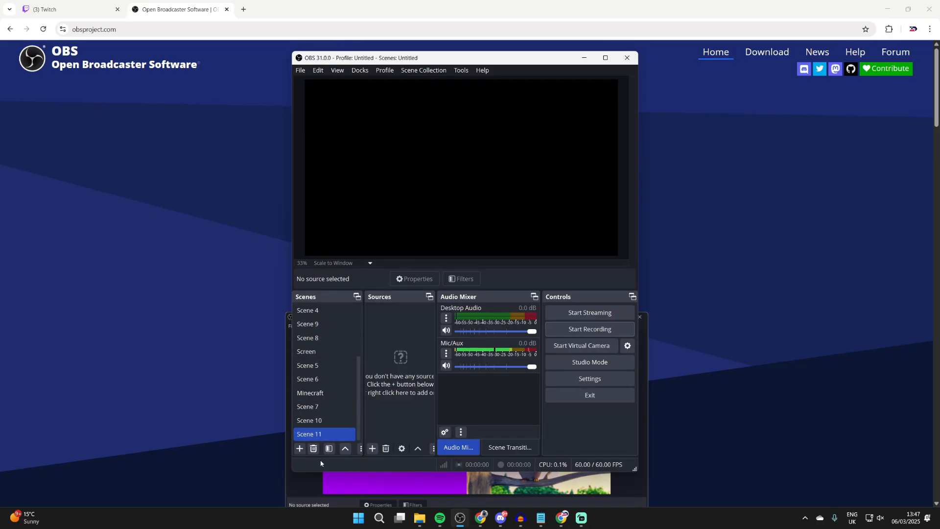
Launch OBS Studio and choose Twitch as the streaming service in Stream settings.
left_click(324, 378)
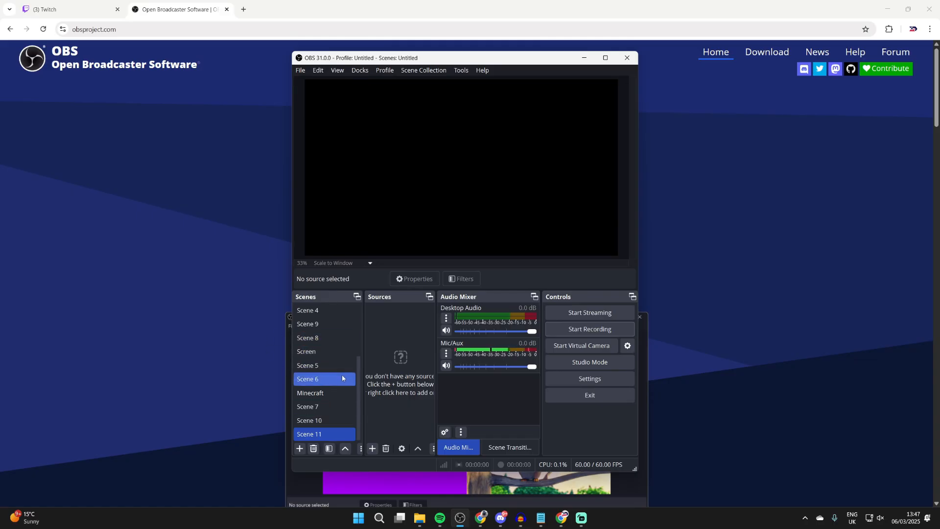
mouse_move(590, 379)
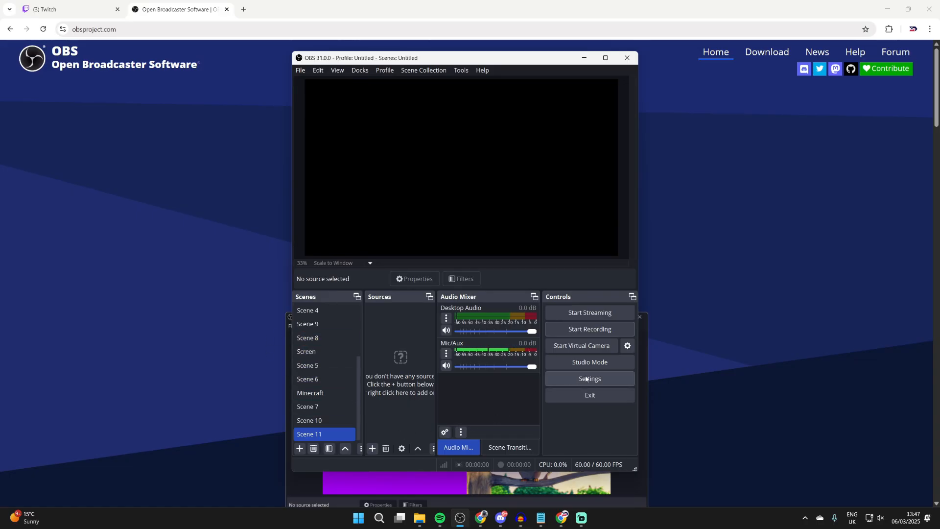
left_click(588, 379)
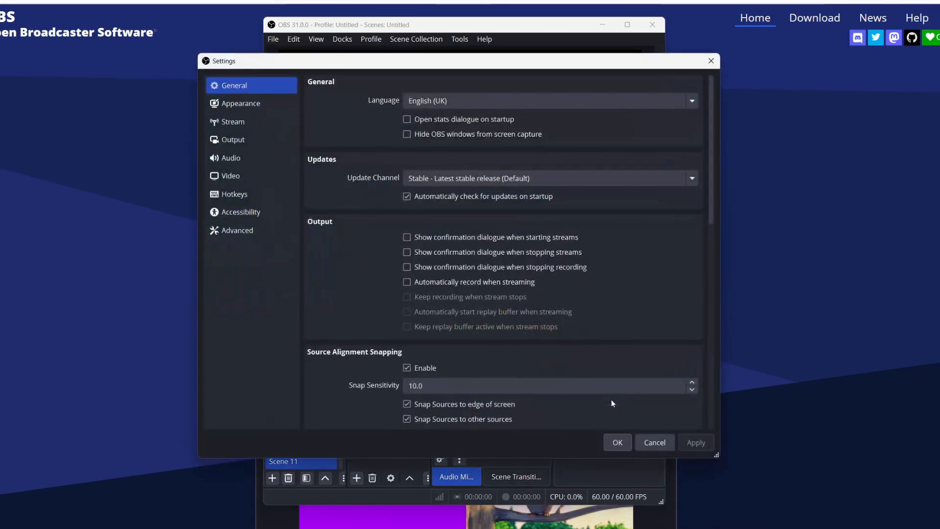
left_click(232, 122)
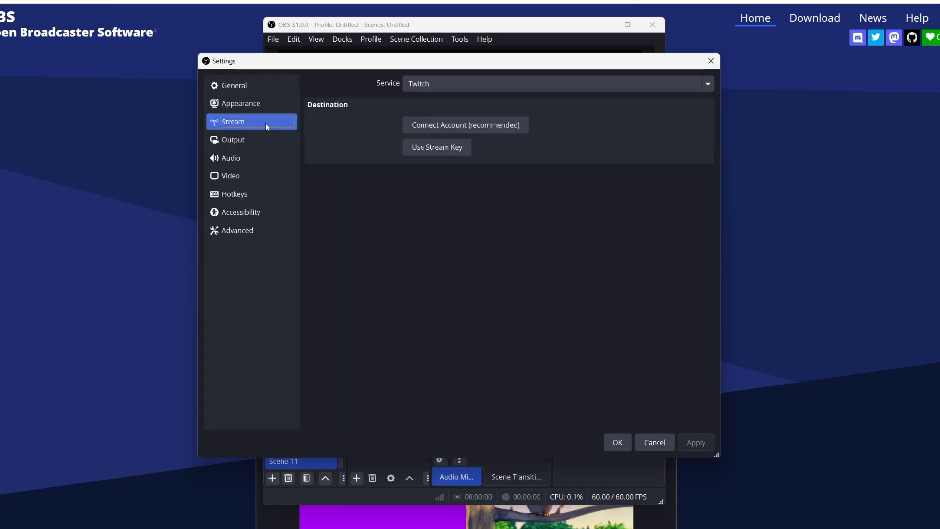
left_click(706, 83)
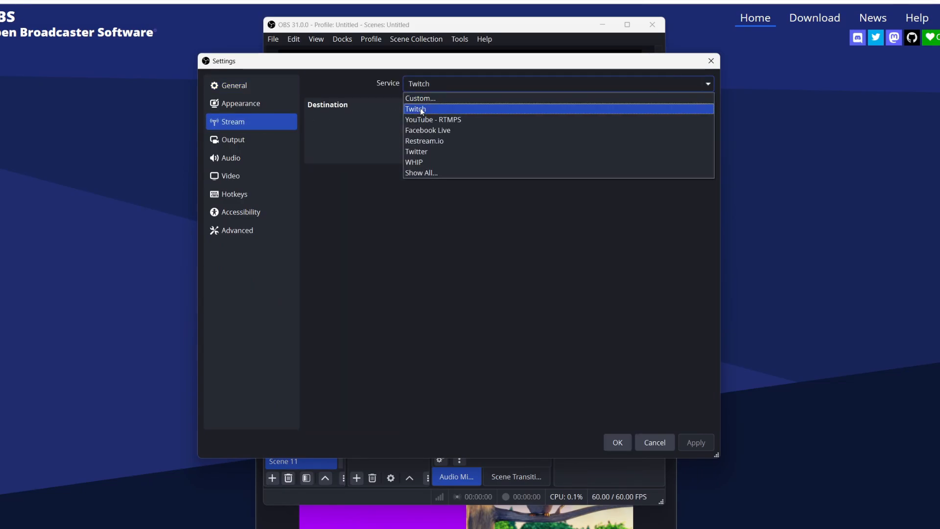
left_click(415, 109)
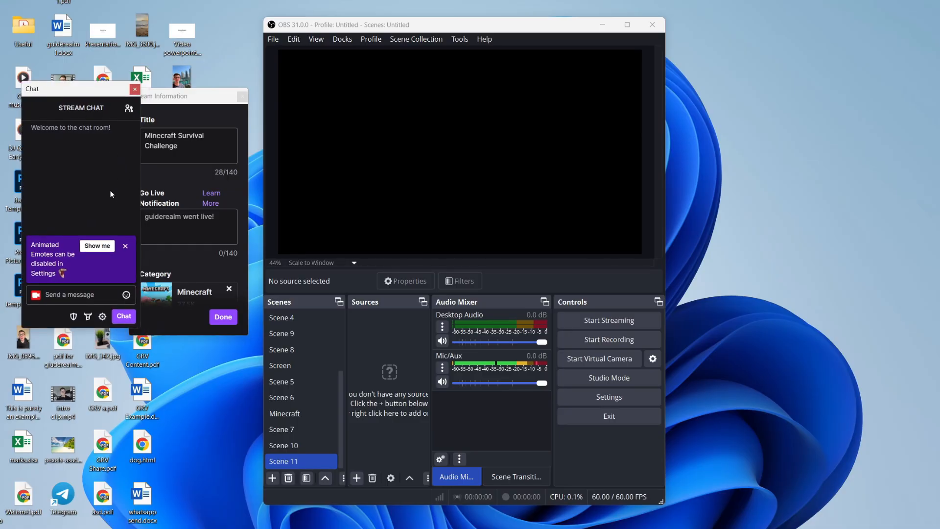
mouse_move(74, 152)
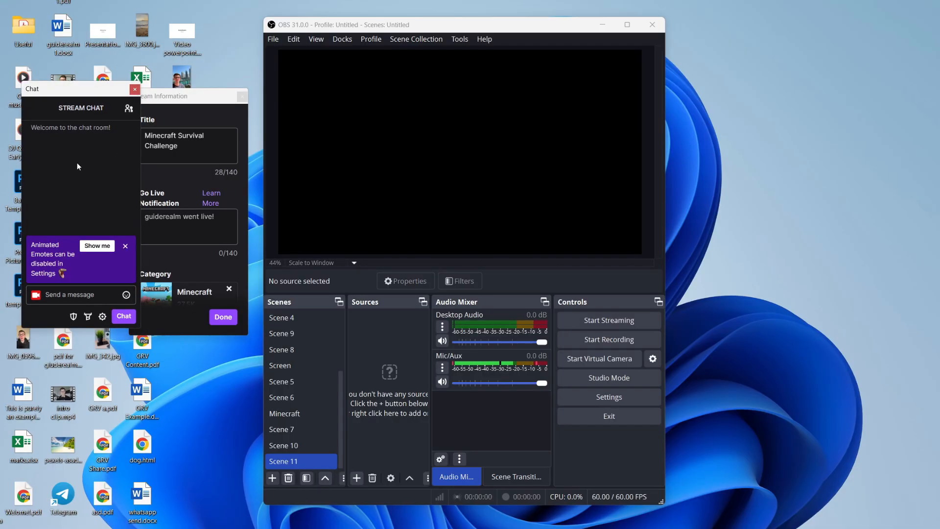
mouse_move(117, 274)
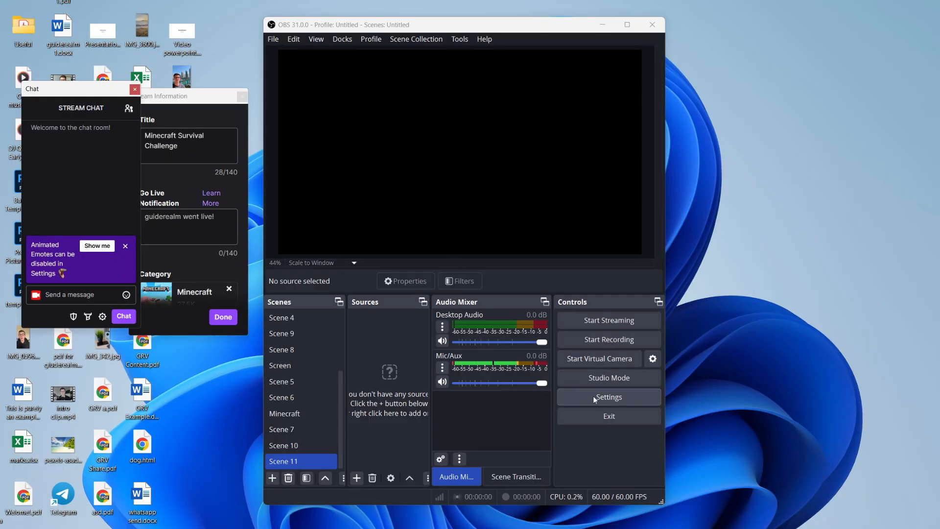
Set Output to Simple mode with the Hardware (NVENC, H.264) video encoder.
left_click(609, 397)
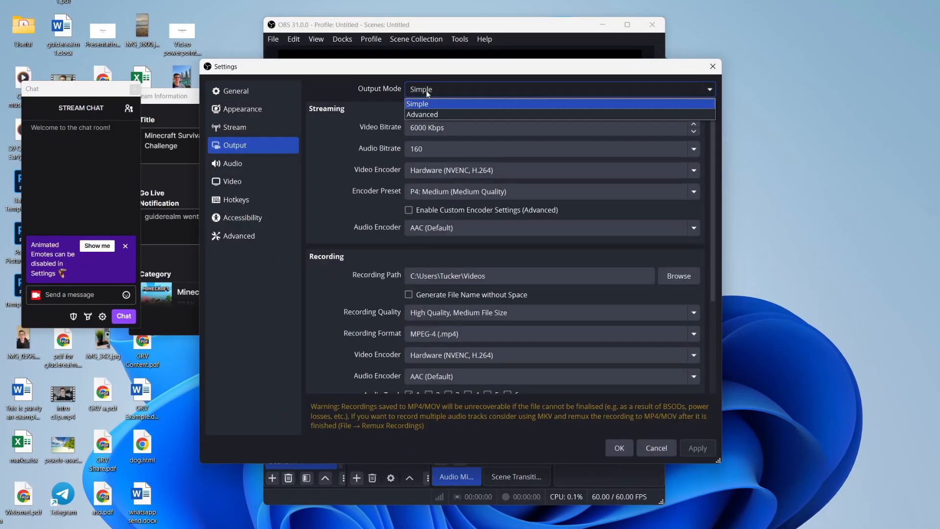
left_click(417, 103)
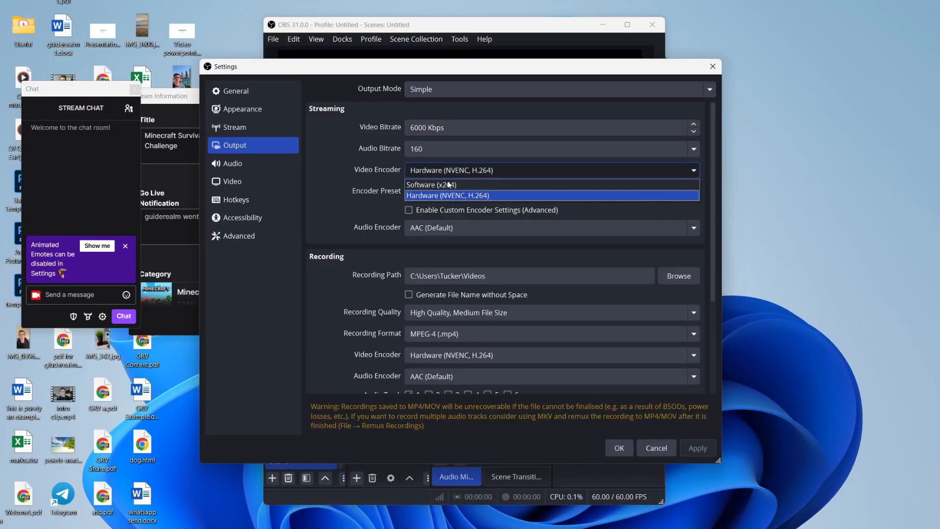
mouse_move(445, 198)
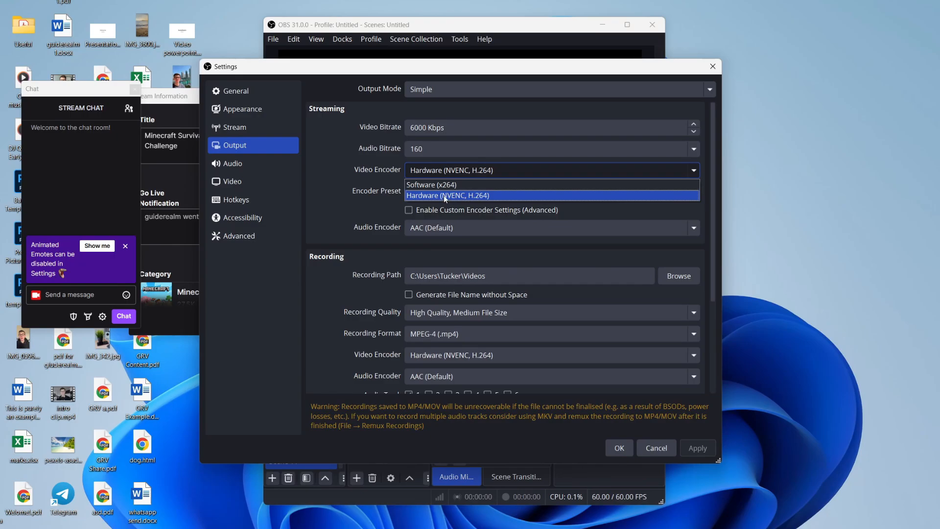
left_click(447, 195)
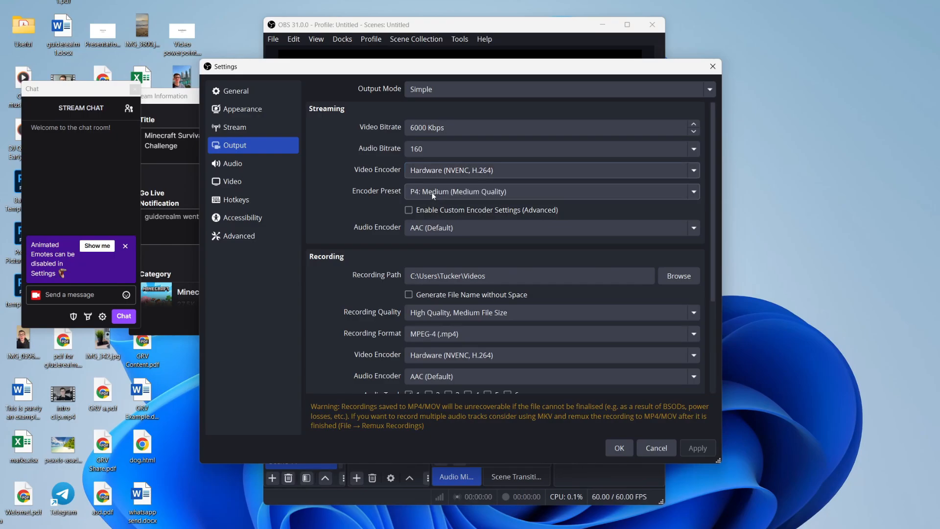
mouse_move(436, 241)
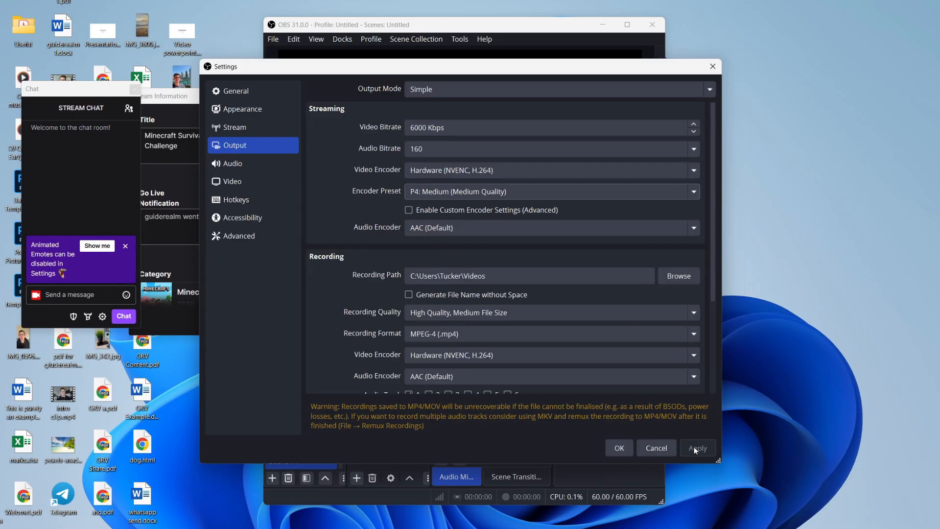
Keep Desktop Audio on Default with the Shure MV7PLUS mic, then move to Video settings.
left_click(233, 163)
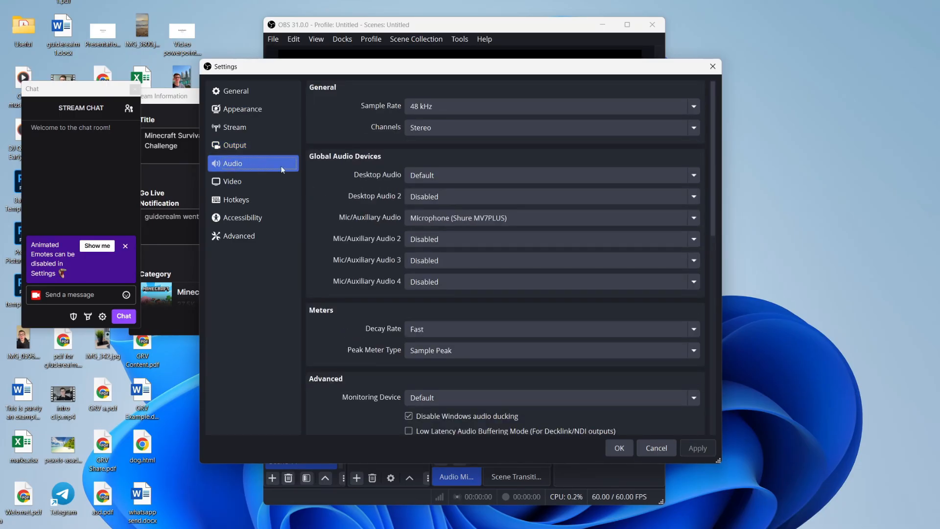
mouse_move(441, 239)
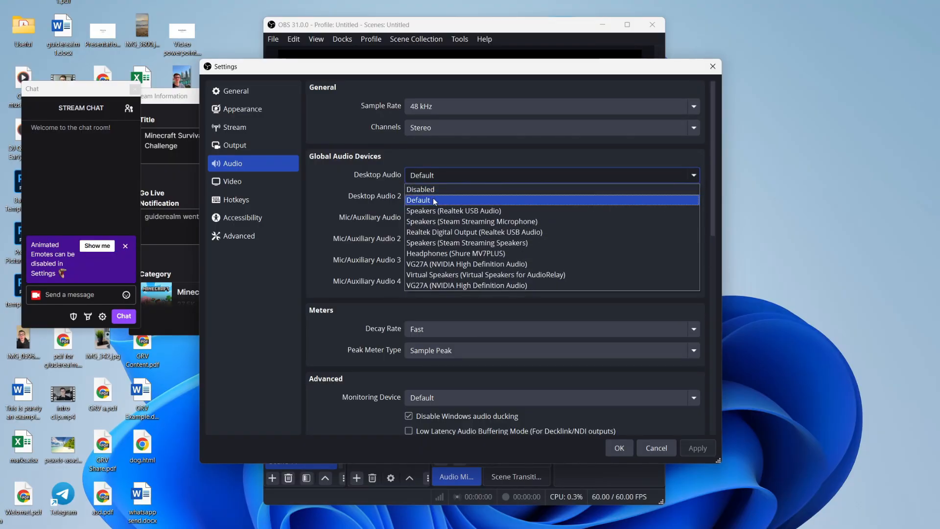
left_click(431, 200)
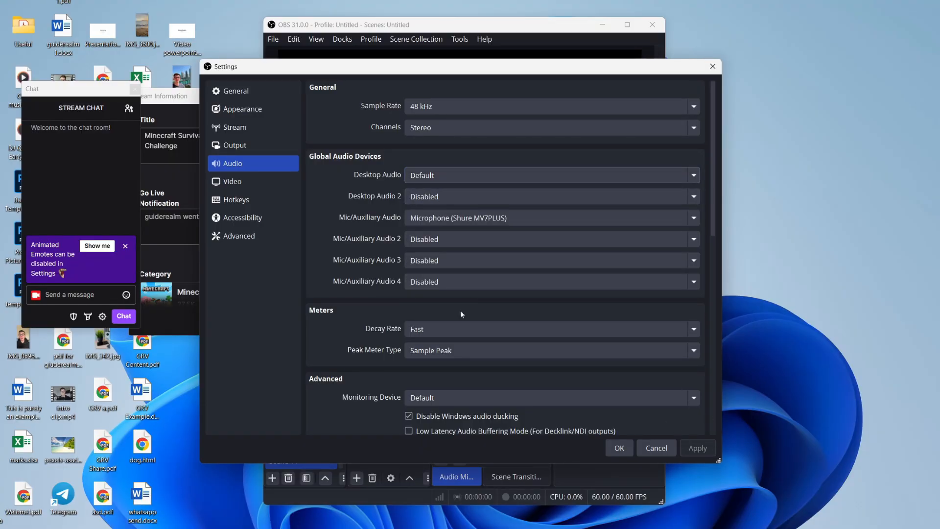
left_click(232, 181)
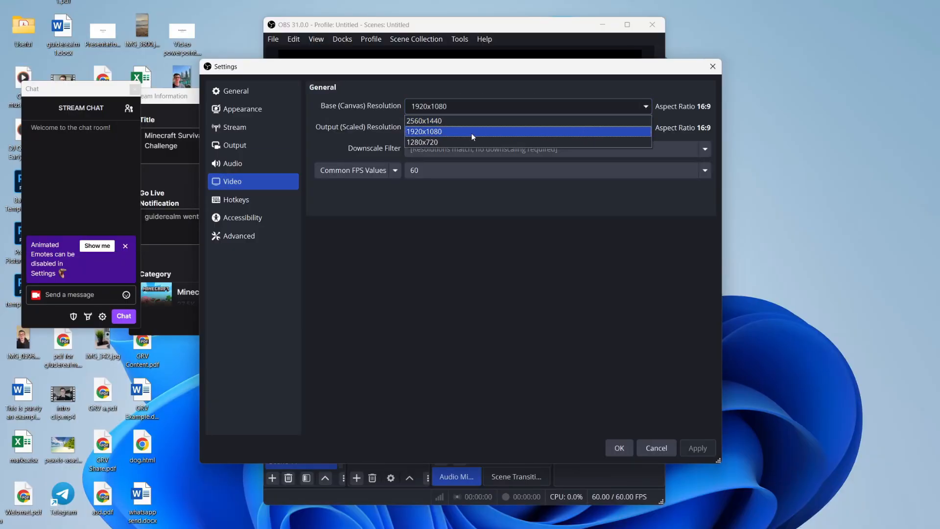
Set the canvas resolution to 1920x1080 matching output, and confirm the settings.
left_click(424, 130)
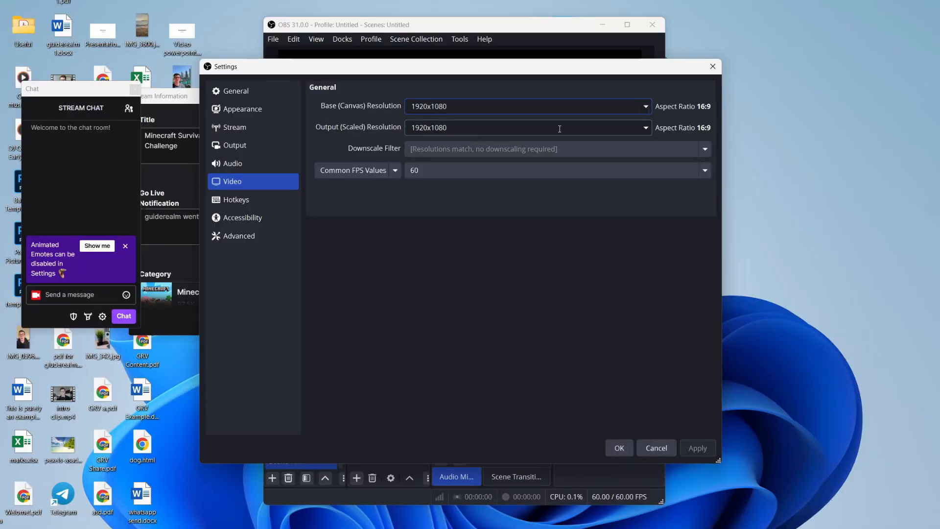
left_click(645, 127)
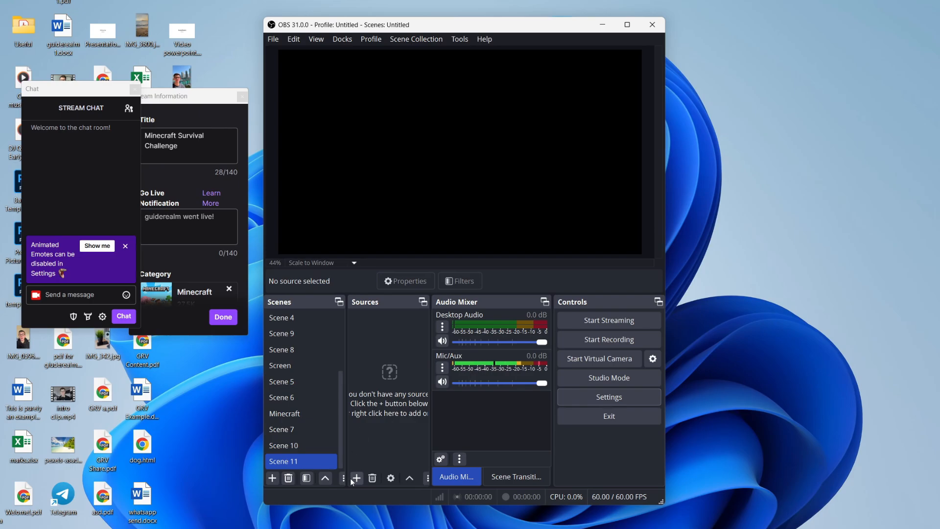
Add Display Capture 13 to Scene 11 capturing the primary monitor.
left_click(356, 478)
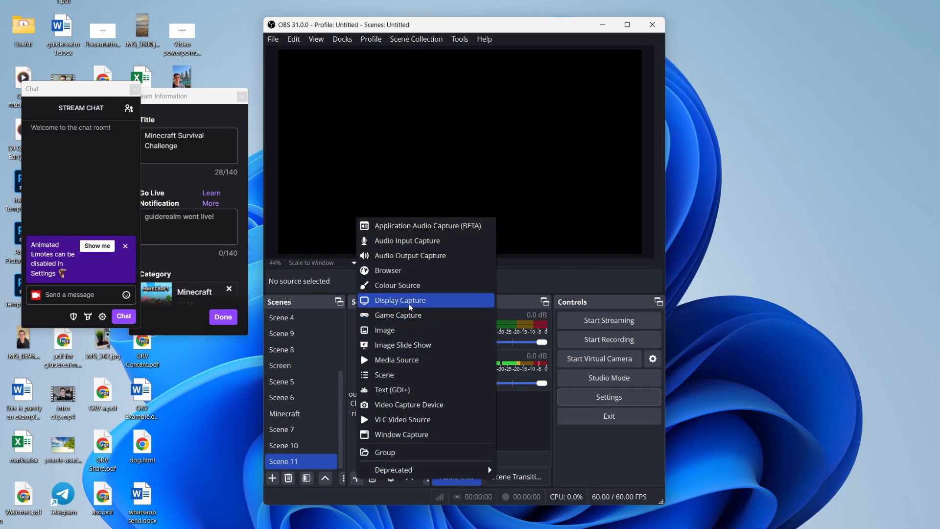
left_click(400, 300)
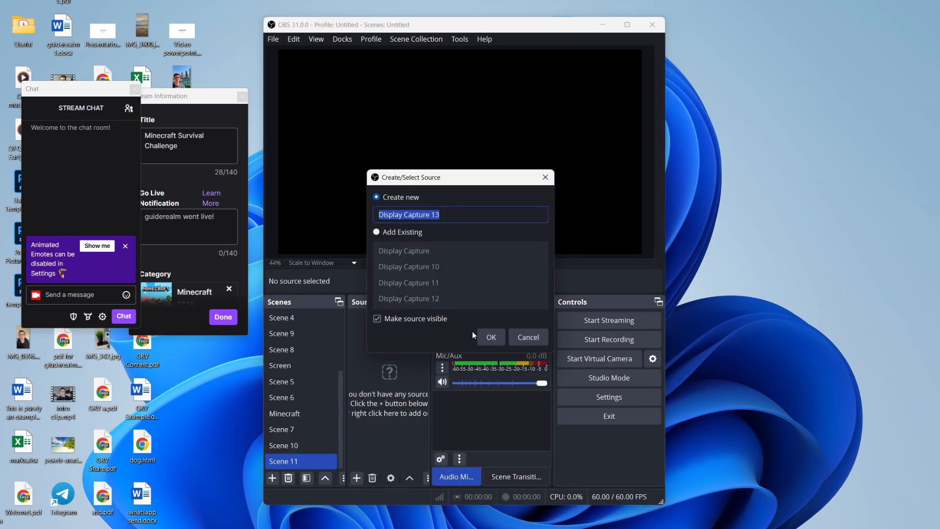
left_click(490, 337)
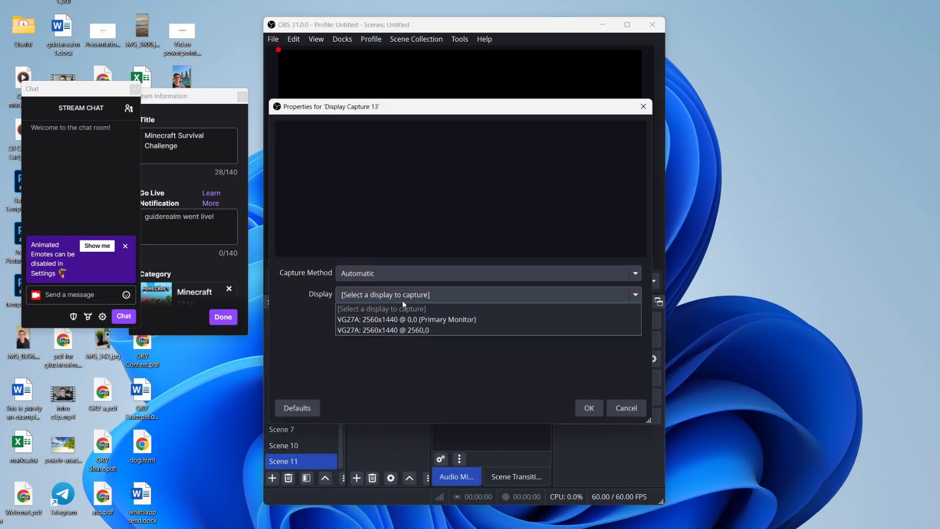
left_click(406, 319)
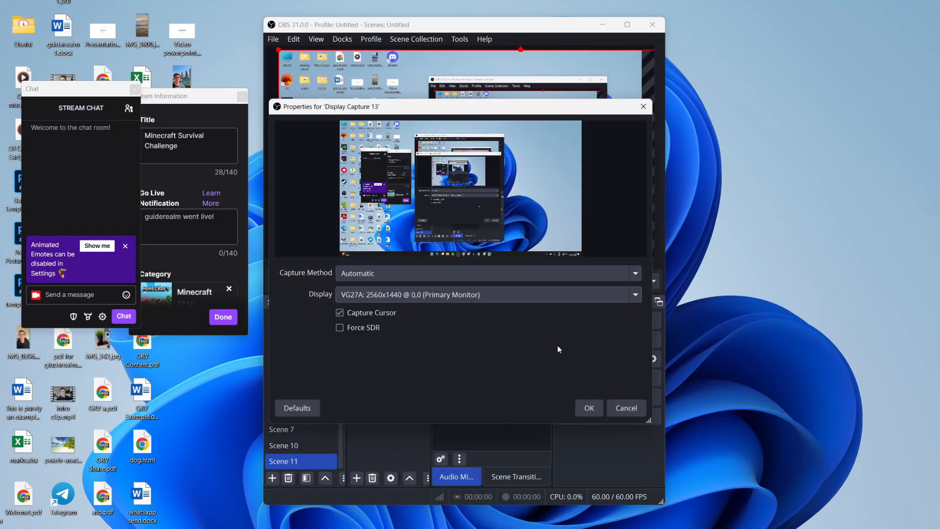
left_click(588, 408)
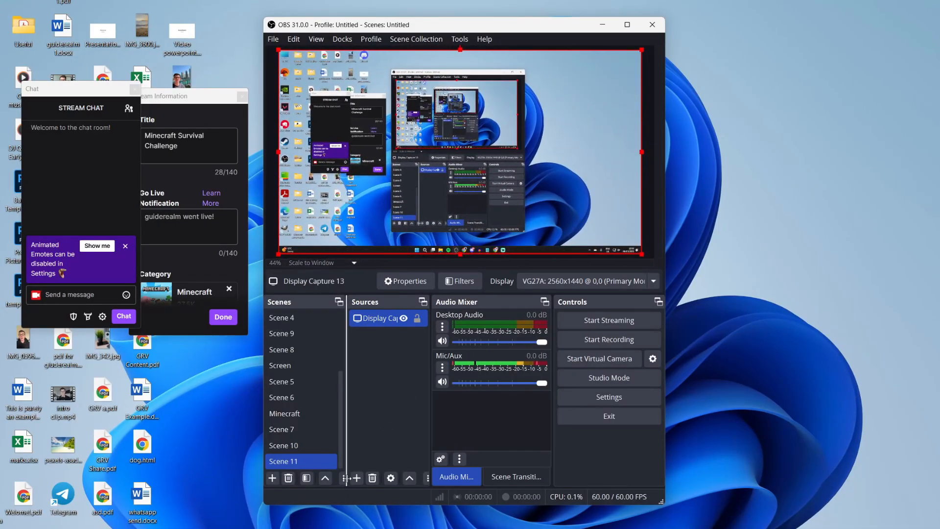
Start adding a Video Capture Device source named Video Capture Device 3.
left_click(355, 478)
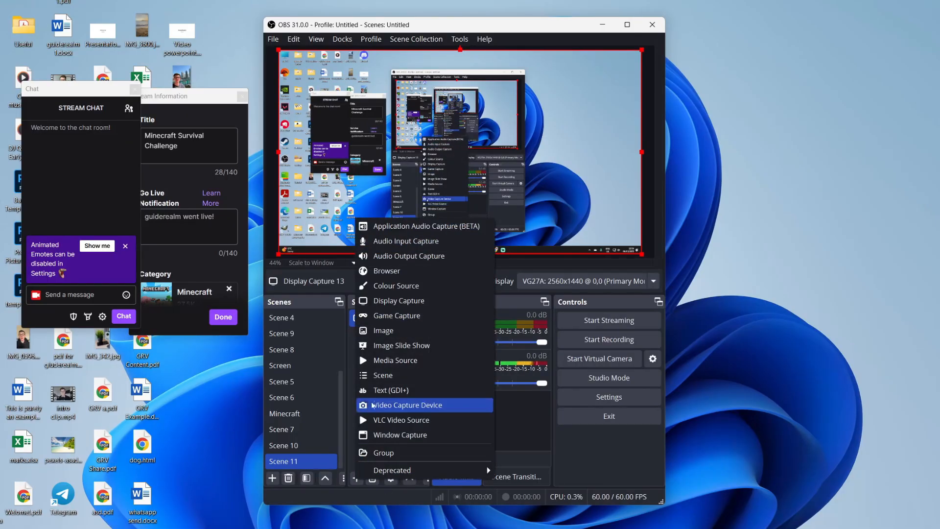
left_click(406, 405)
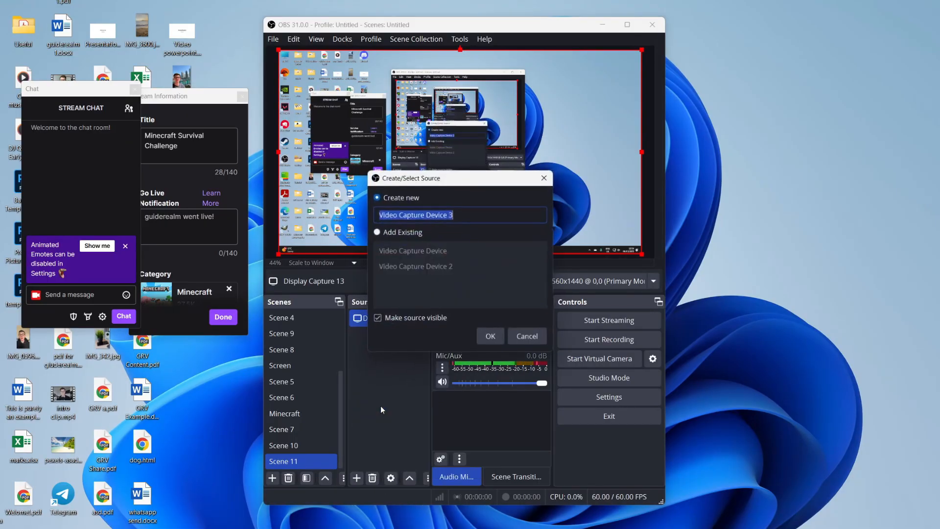
left_click(489, 336)
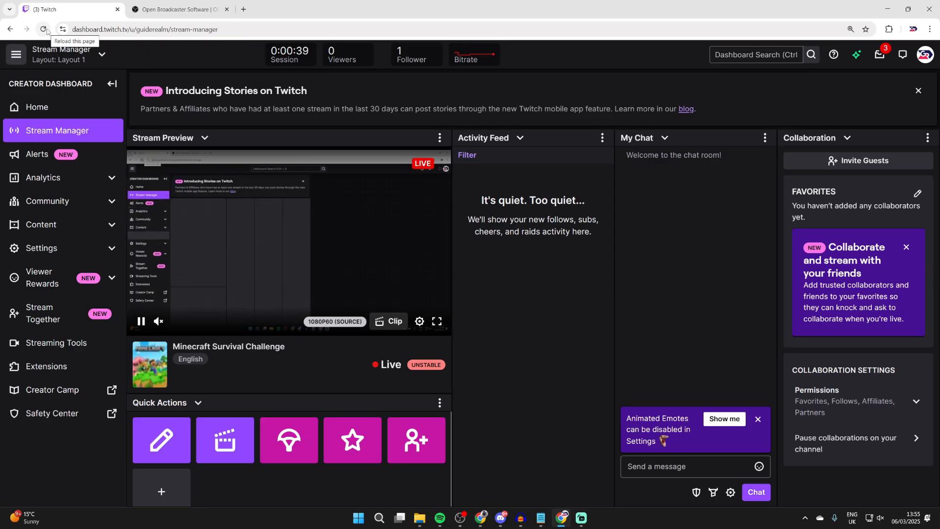
Reload the Twitch Stream Manager to show the broadcast live in the preview.
left_click(43, 29)
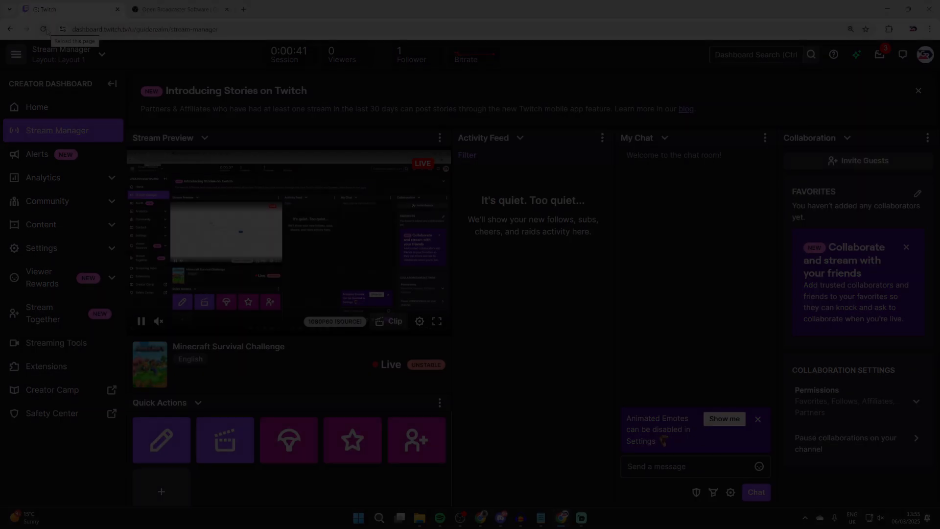